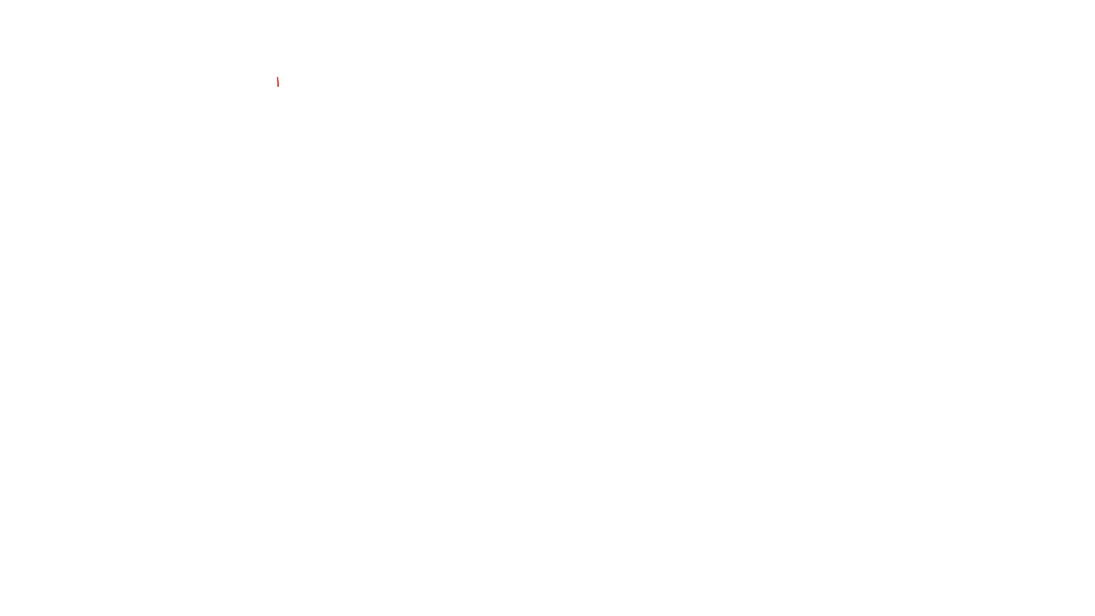
Write and circle 2hr at top left, then draw a circled attempt 1 with its arrow.
{"action": "left_click_drag", "start_coordinate": [273, 80], "coordinate": [419, 136]}
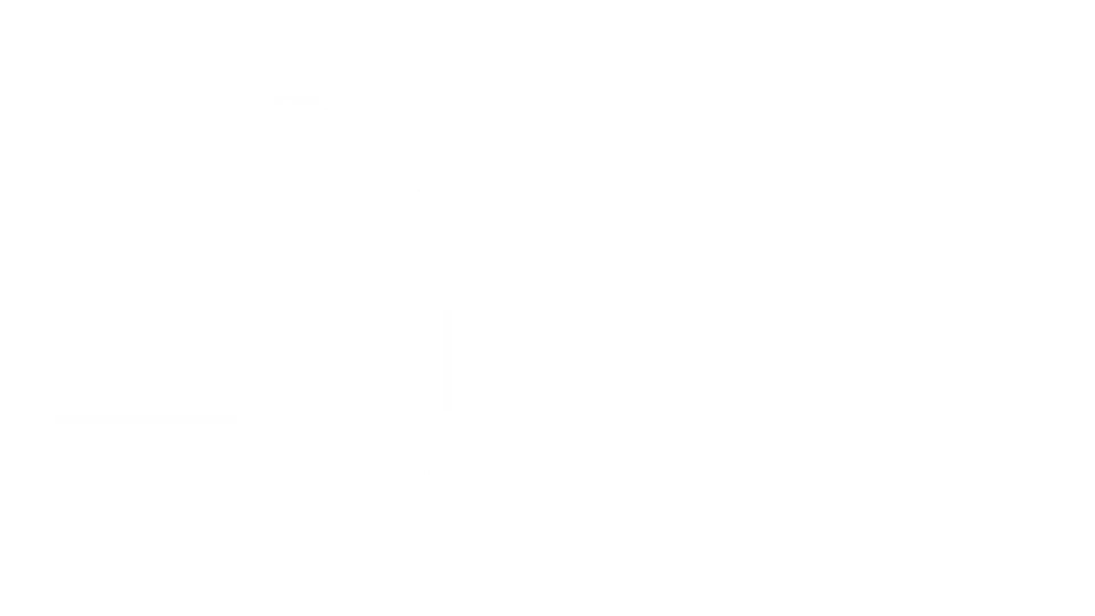
{"action": "left_click_drag", "start_coordinate": [160, 57], "coordinate": [276, 66]}
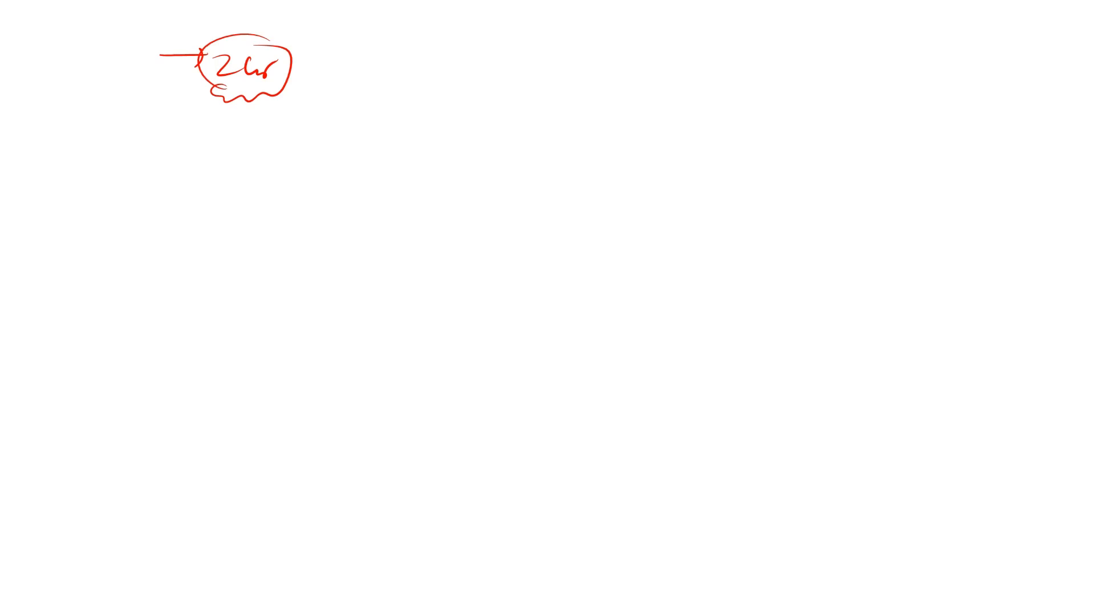
{"action": "left_click_drag", "start_coordinate": [112, 181], "coordinate": [188, 191]}
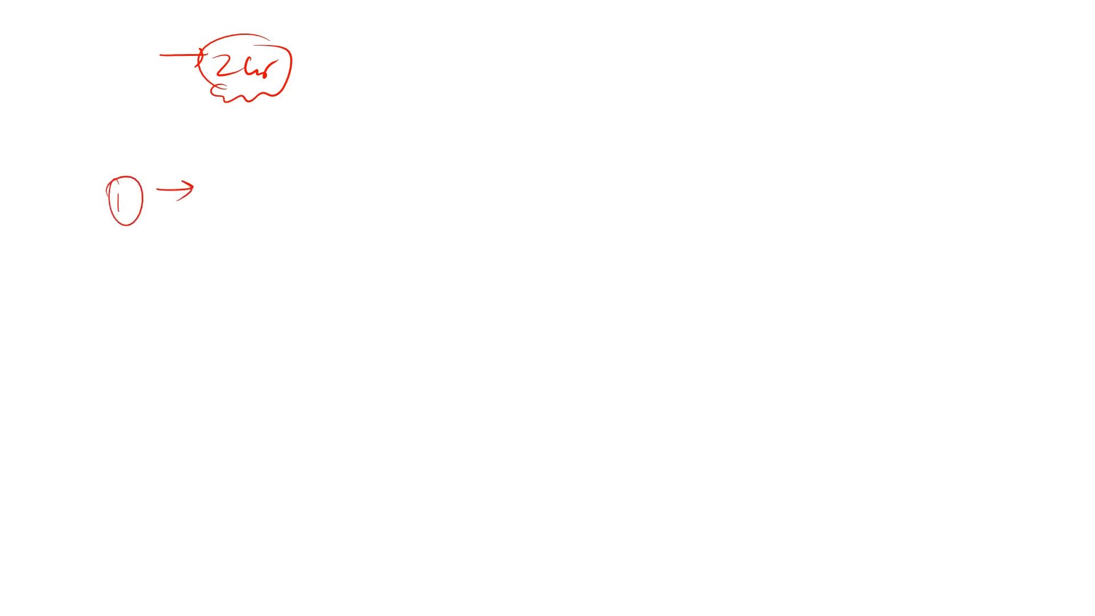
List three notes beside attempt 1, underlining the third, with the arrow to 120.
{"action": "left_click_drag", "start_coordinate": [276, 199], "coordinate": [343, 204]}
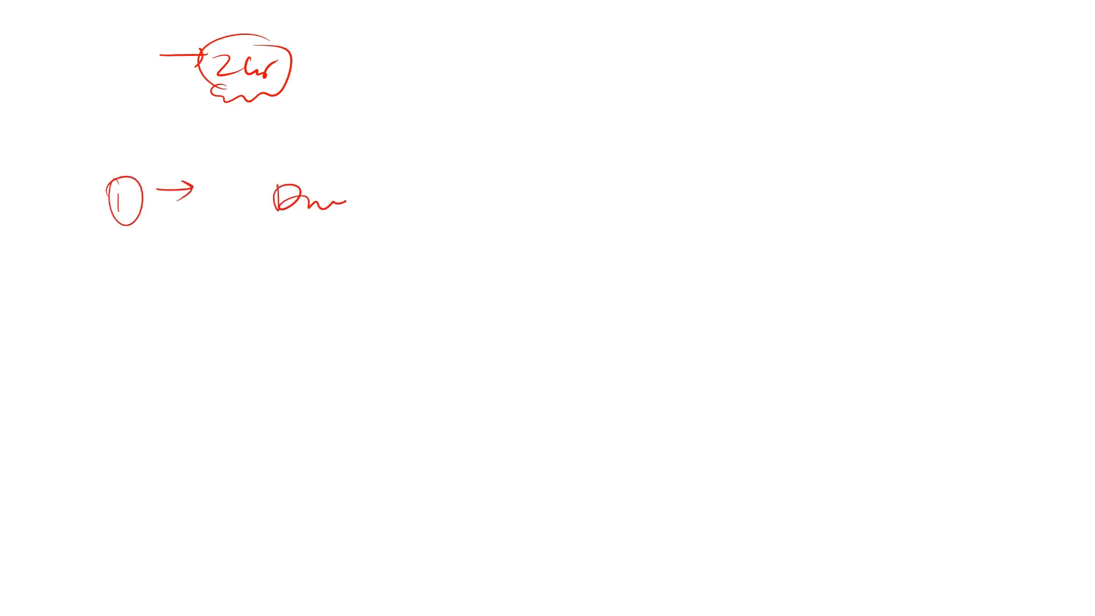
{"action": "left_click_drag", "start_coordinate": [342, 203], "coordinate": [385, 273]}
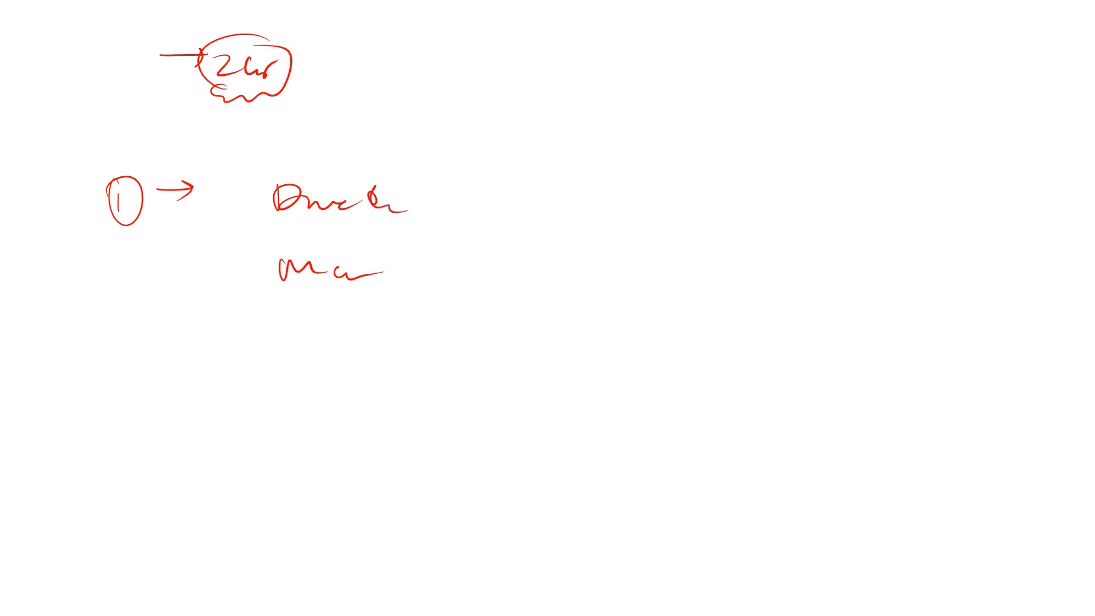
{"action": "left_click_drag", "start_coordinate": [287, 326], "coordinate": [419, 356]}
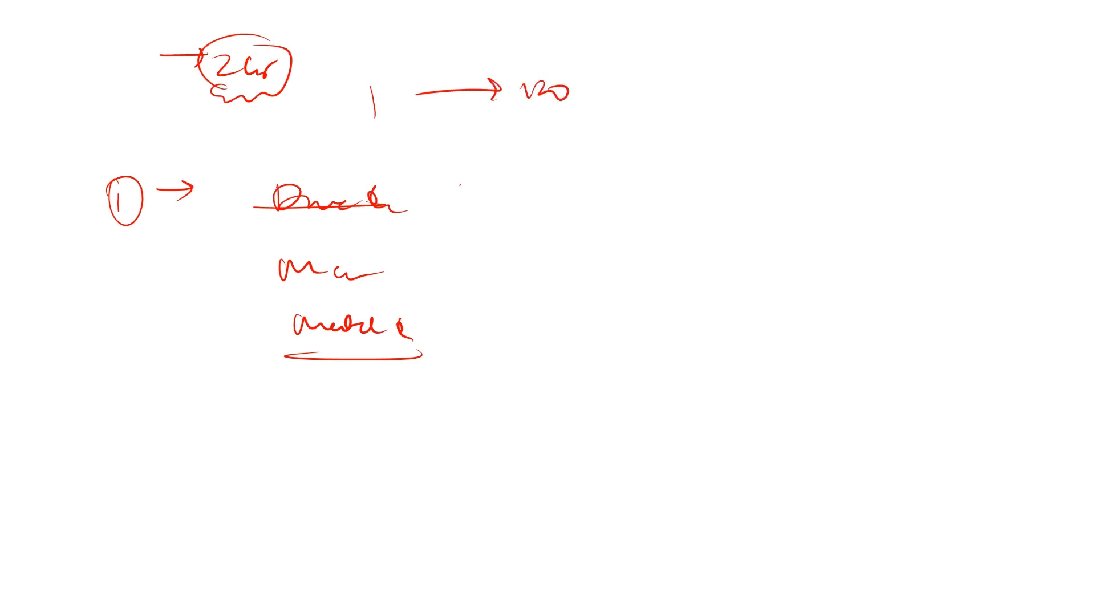
Bracket the three notes with an arrow leading to a written 2.
{"action": "left_click_drag", "start_coordinate": [454, 182], "coordinate": [482, 342]}
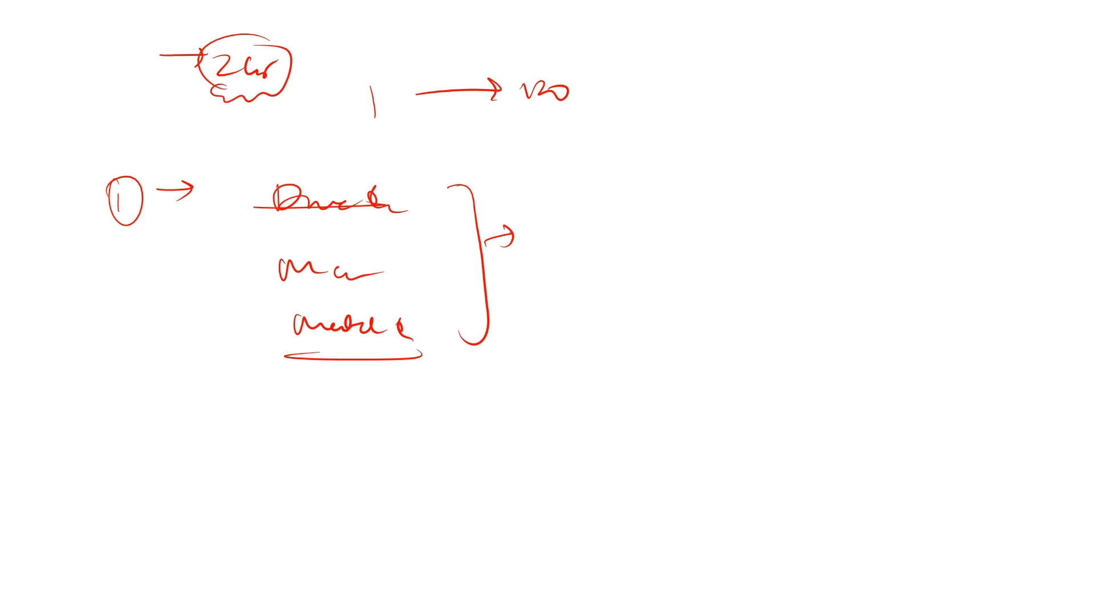
{"action": "left_click_drag", "start_coordinate": [531, 207], "coordinate": [549, 230]}
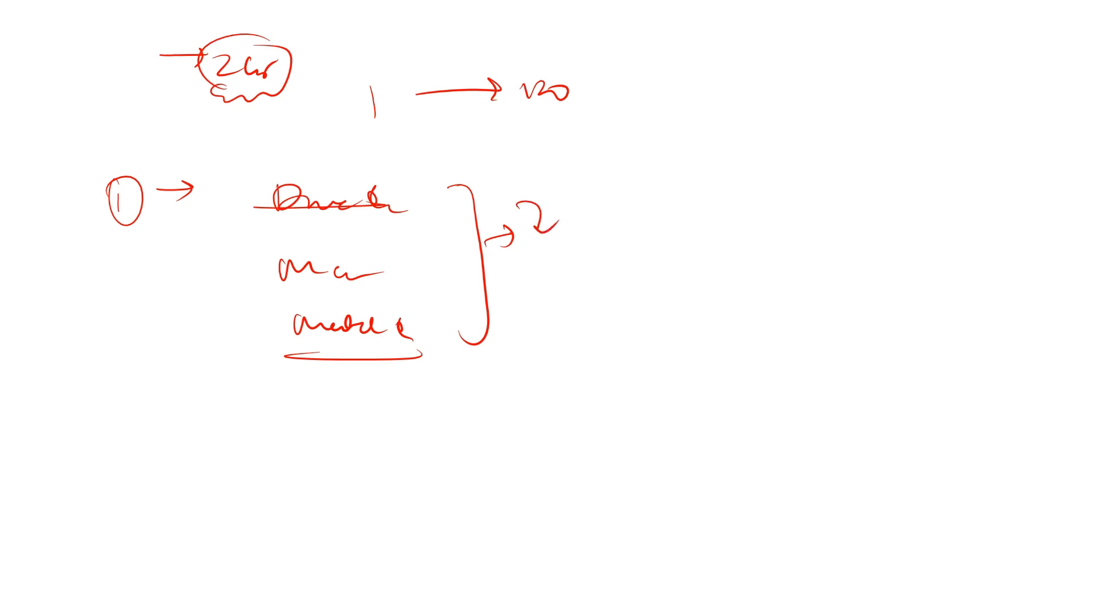
Write circled attempt 2 with two notes arrowed to a boxed 120, plus circled 3 and the right-side heading.
{"action": "left_click_drag", "start_coordinate": [105, 454], "coordinate": [136, 454]}
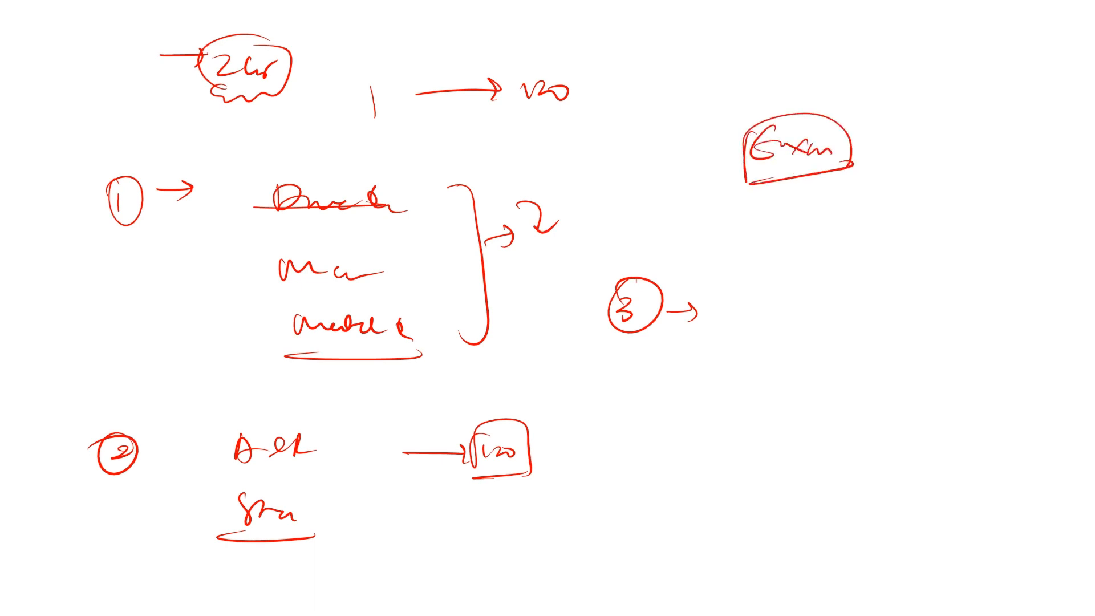
Branch the boxed heading into a straight and a bent arrow, a 700 note and a label above.
{"action": "left_click_drag", "start_coordinate": [859, 150], "coordinate": [901, 151]}
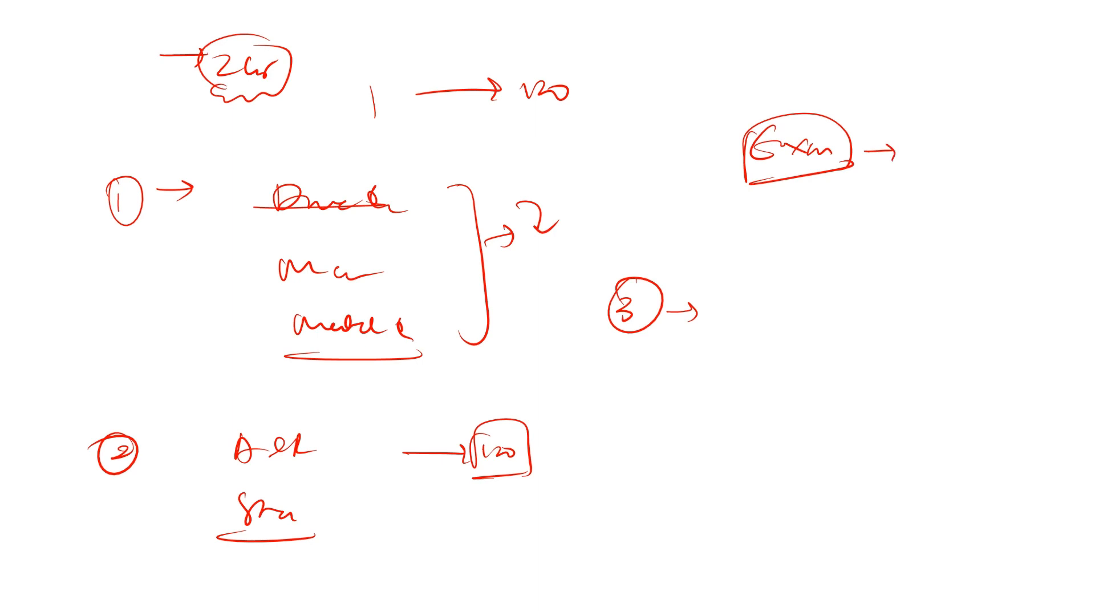
{"action": "left_click_drag", "start_coordinate": [854, 172], "coordinate": [876, 213]}
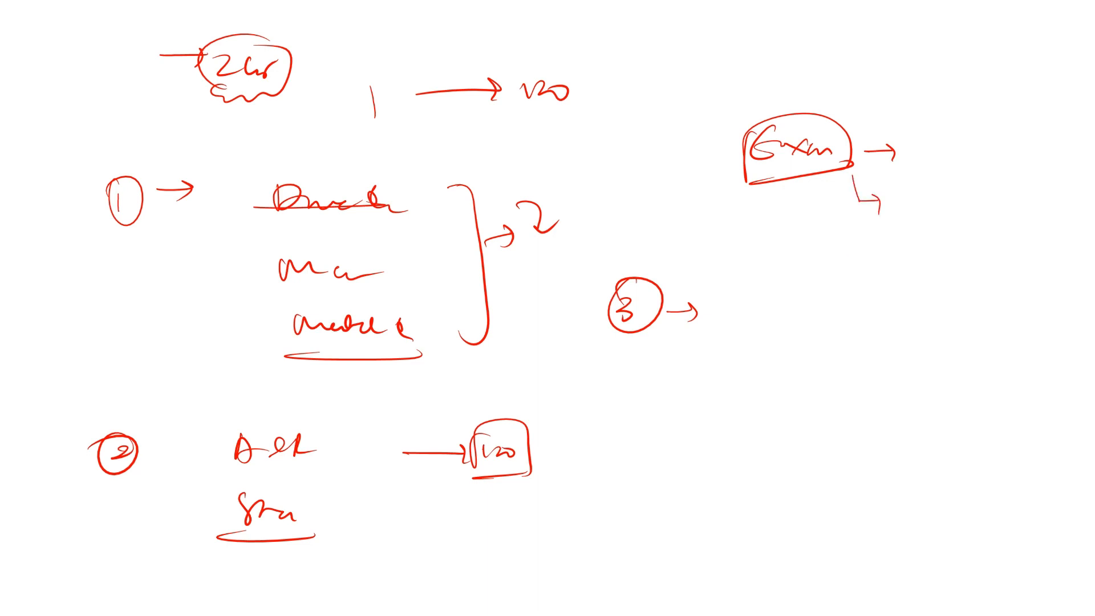
{"action": "type", "text": "700"}
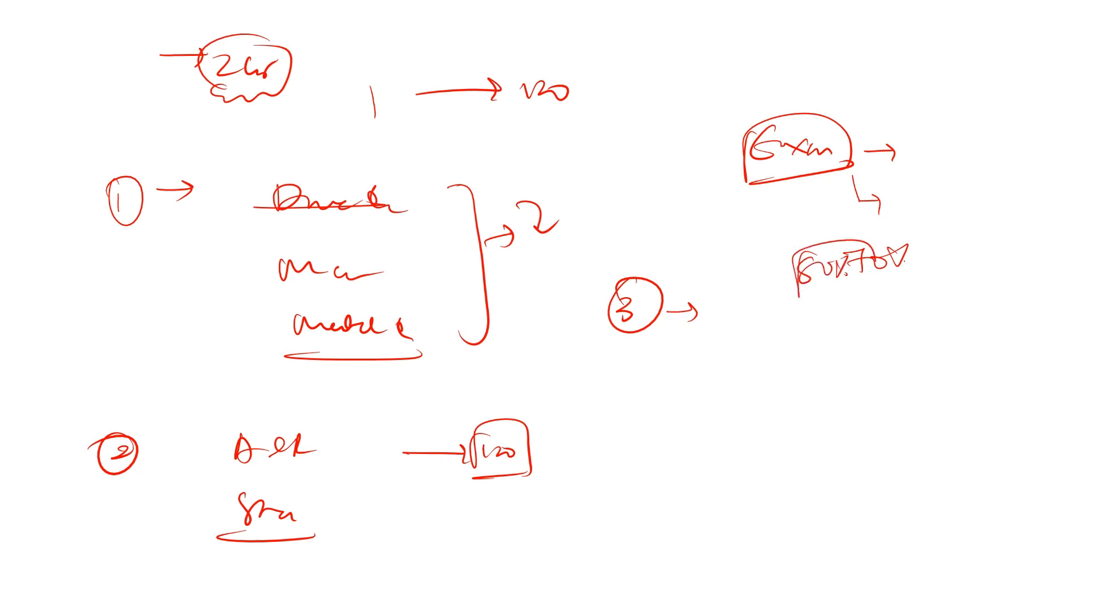
{"action": "left_click_drag", "start_coordinate": [820, 217], "coordinate": [839, 301]}
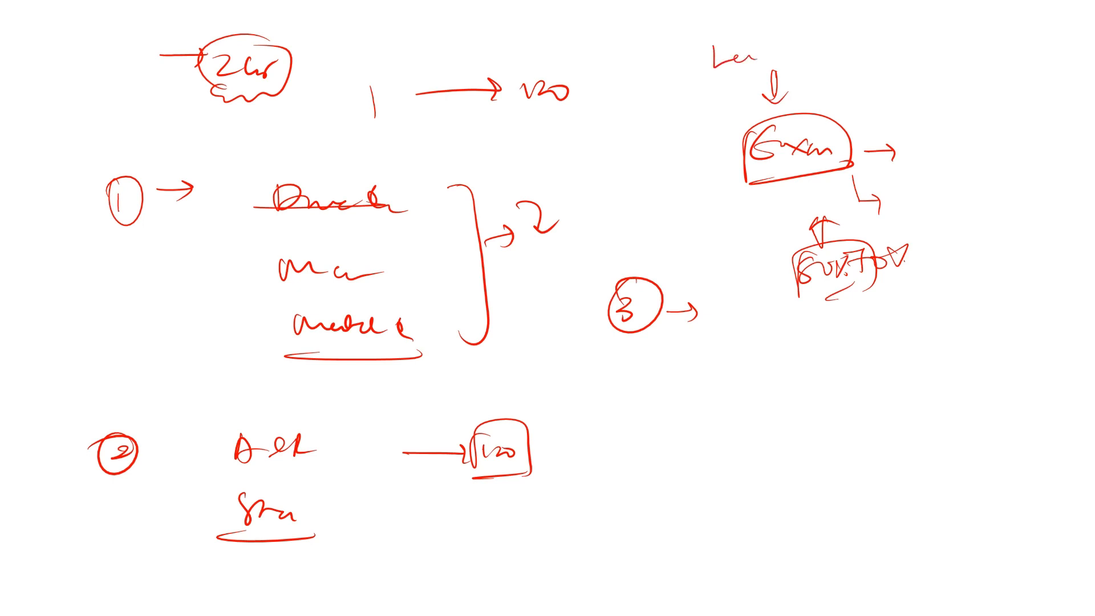
Draw a hooked arrow under attempt 3 leading to 120.
{"action": "left_click_drag", "start_coordinate": [678, 329], "coordinate": [706, 353]}
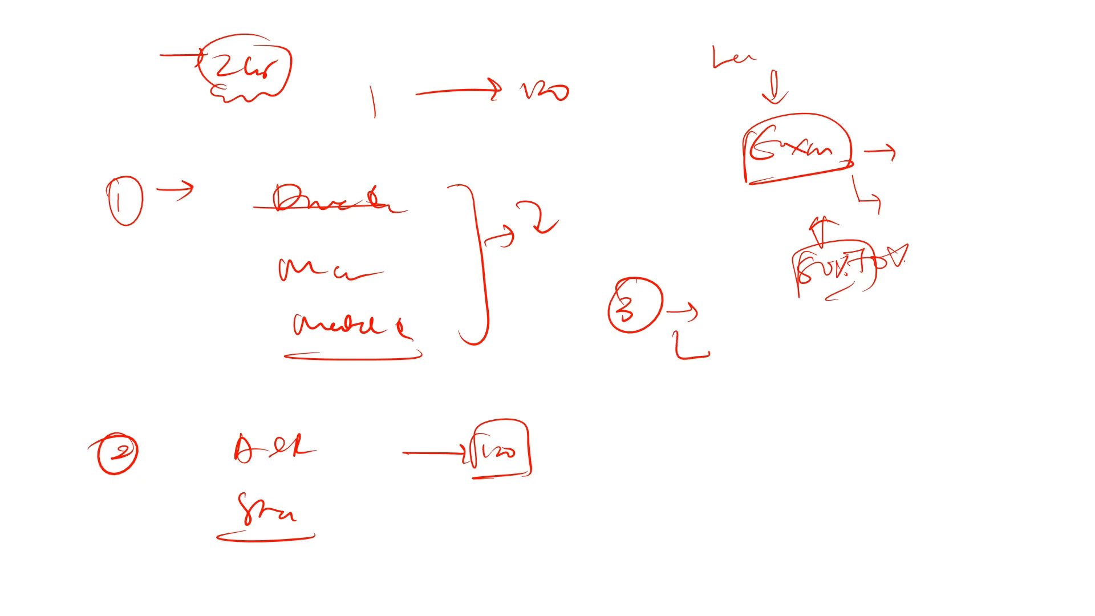
{"action": "type", "text": "120"}
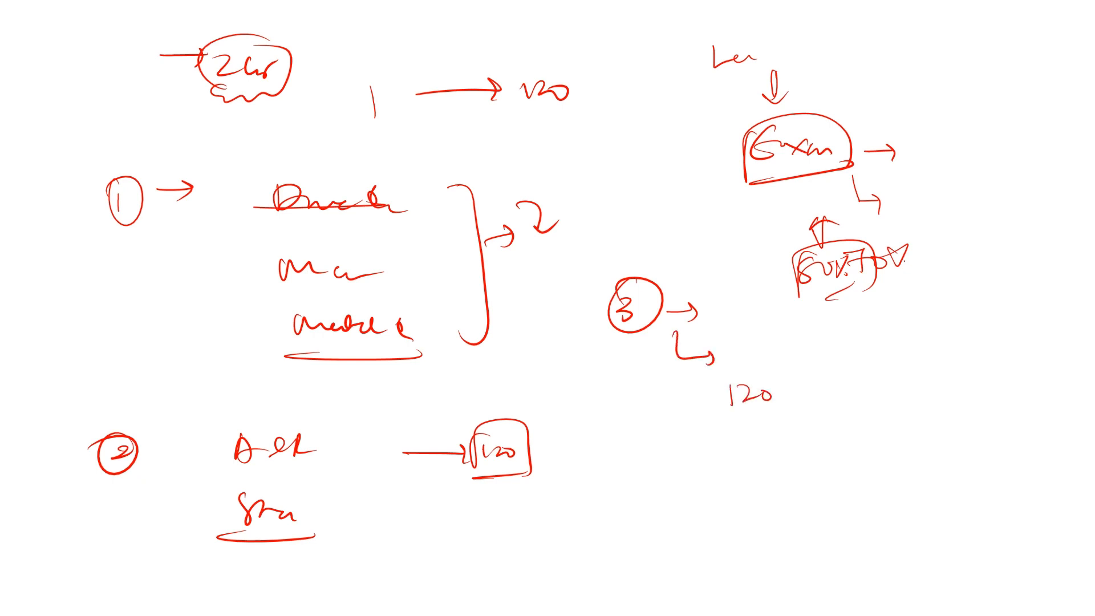